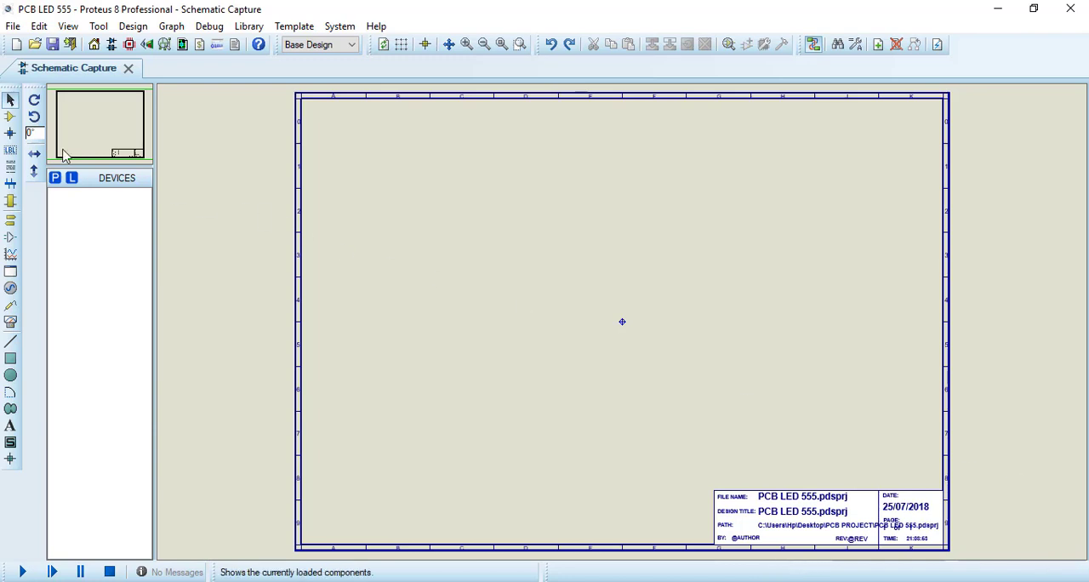
{"action": "mouse_move", "coordinate": [298, 383]}
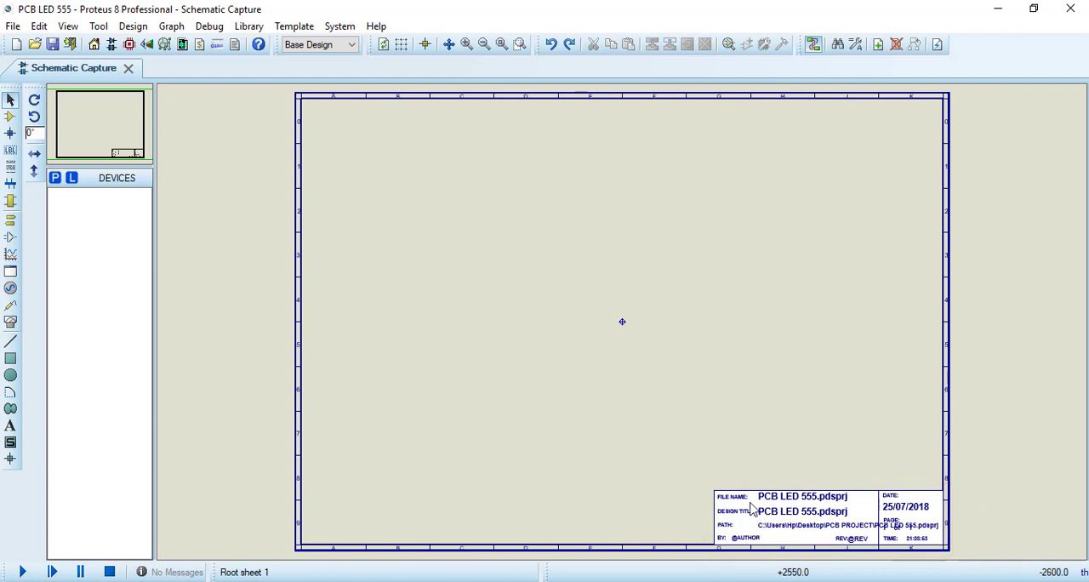
{"action": "mouse_move", "coordinate": [799, 517]}
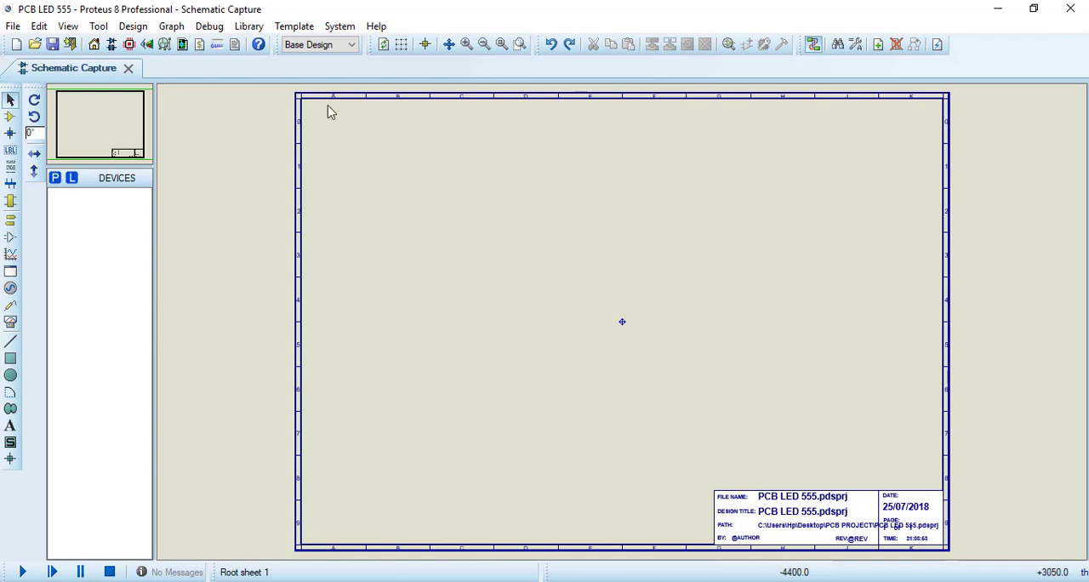
Switch to the master template sheet from the Template menu.
{"action": "left_click", "coordinate": [293, 25]}
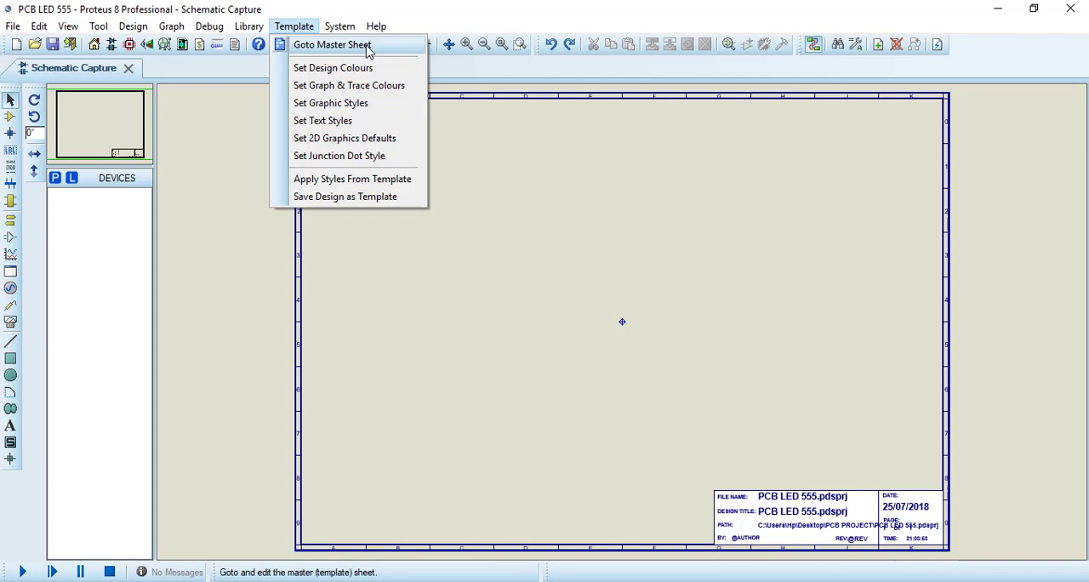
{"action": "left_click", "coordinate": [332, 44]}
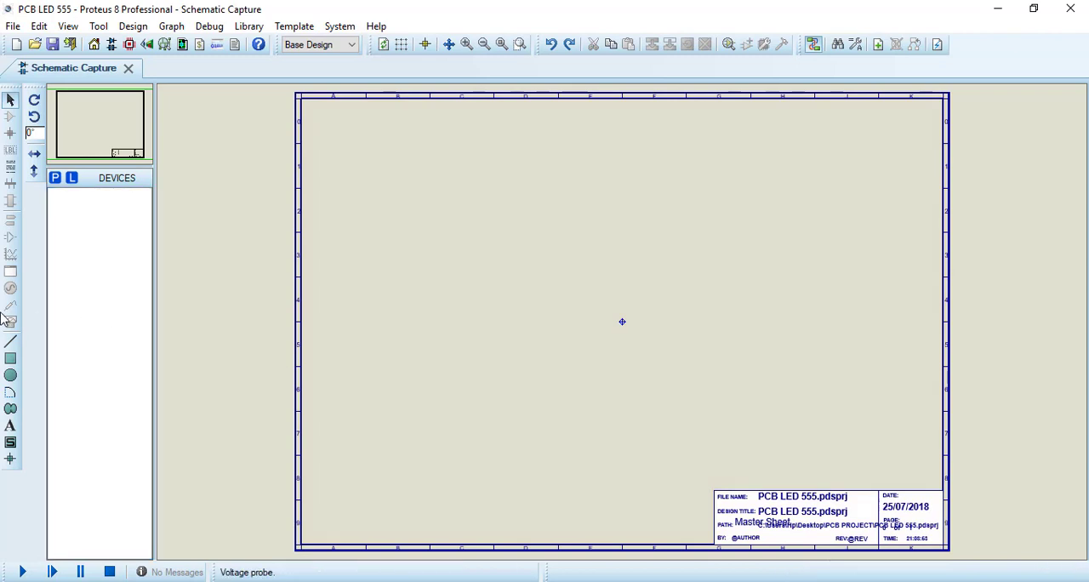
{"action": "mouse_move", "coordinate": [34, 118]}
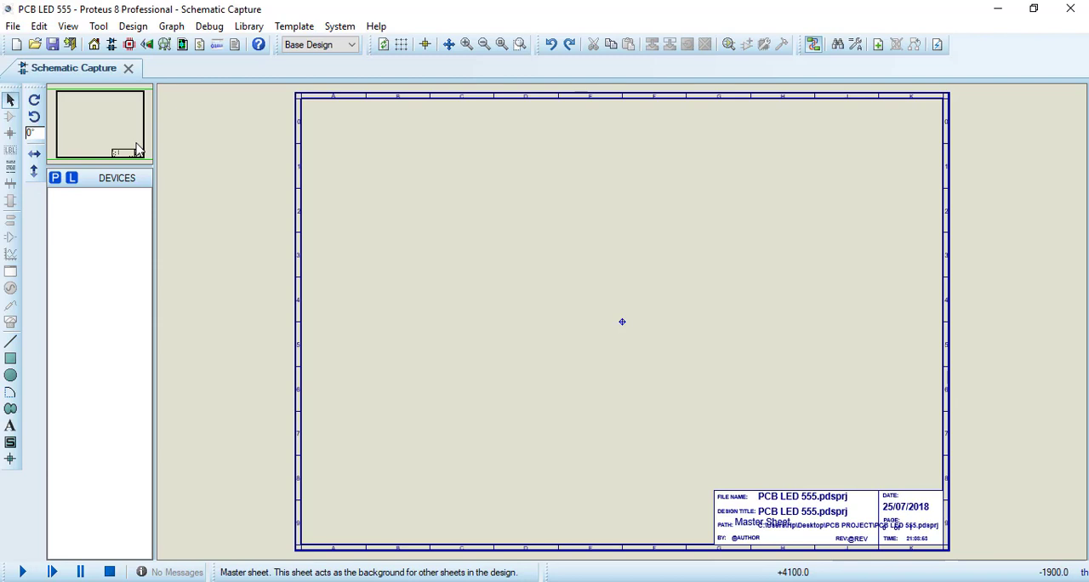
{"action": "mouse_move", "coordinate": [551, 186]}
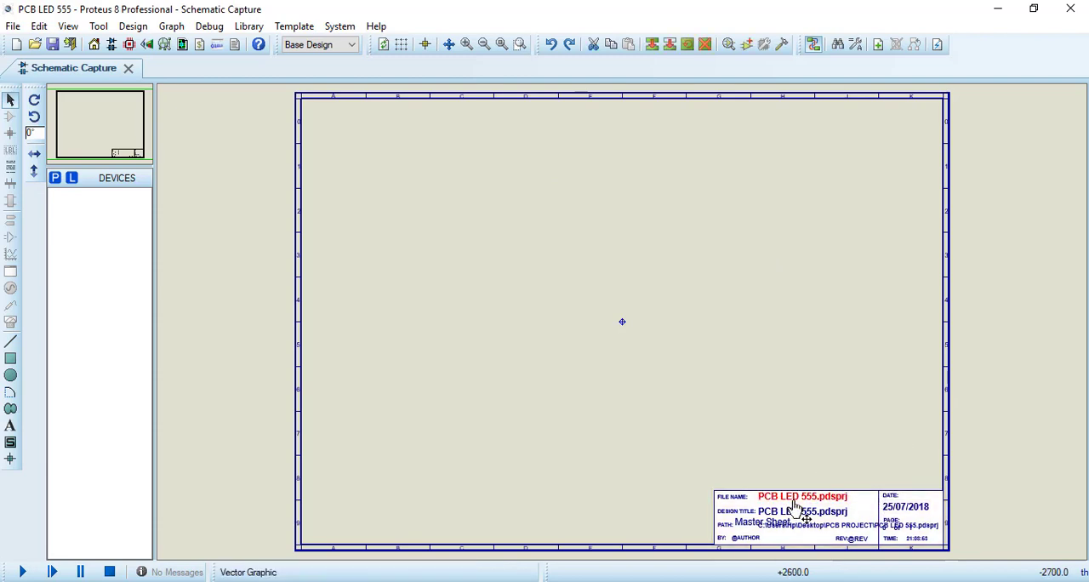
{"action": "double_click", "coordinate": [801, 496]}
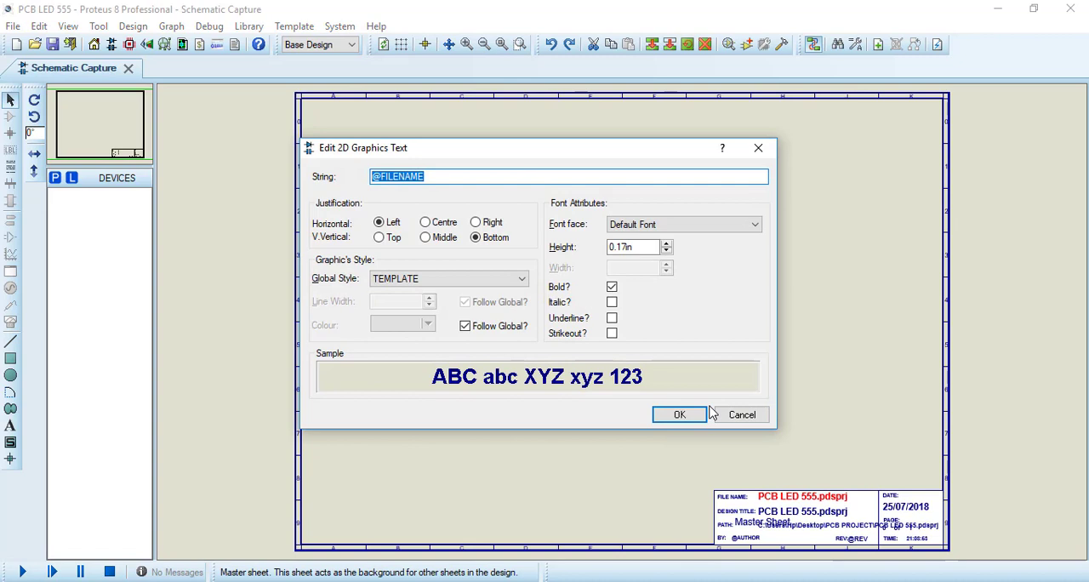
{"action": "type", "text": "PRO"}
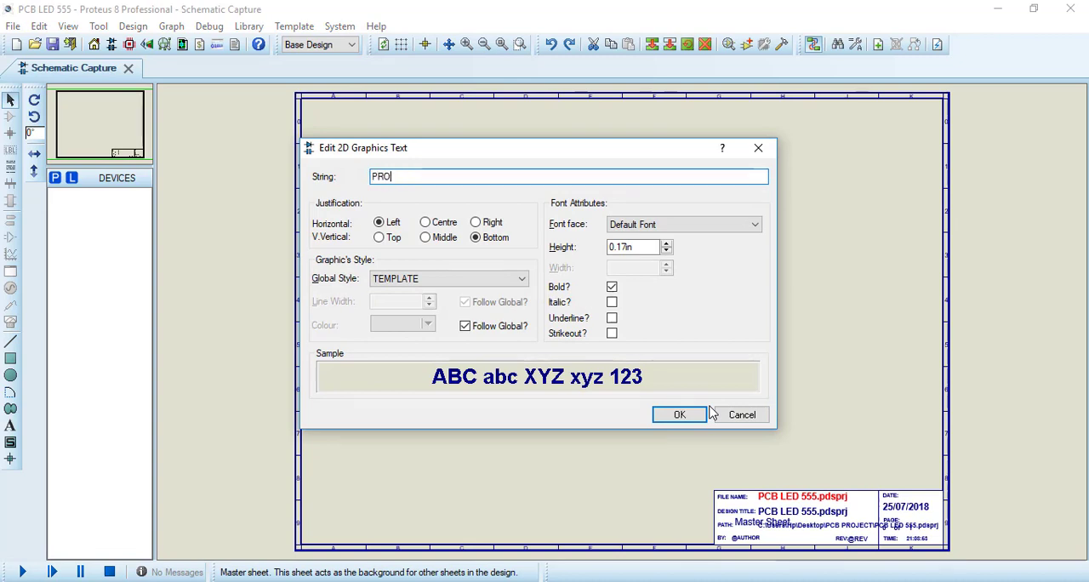
{"action": "type", "text": "JECT PCB"}
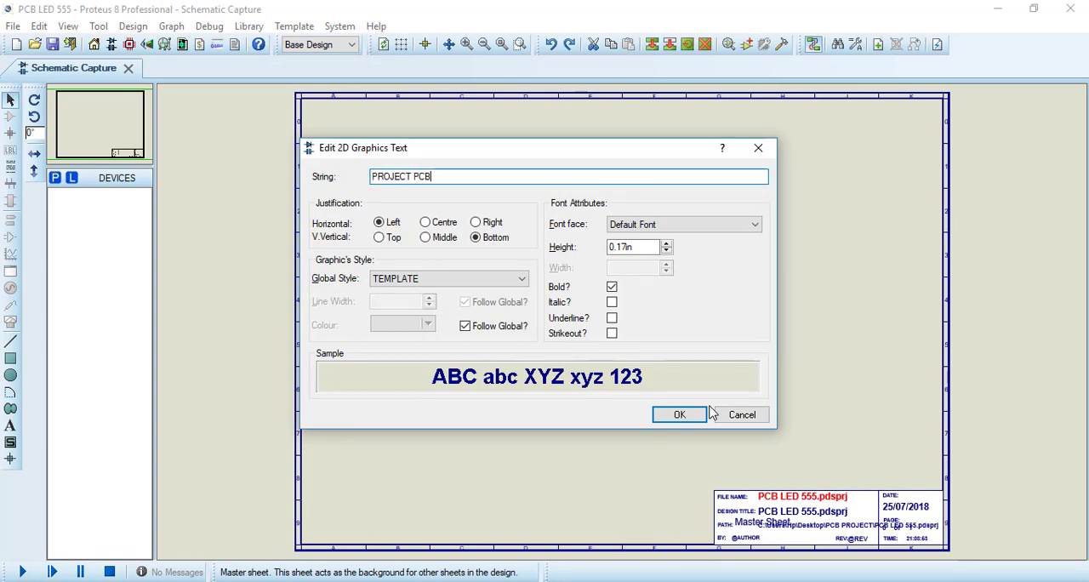
{"action": "type", "text": "LED 555"}
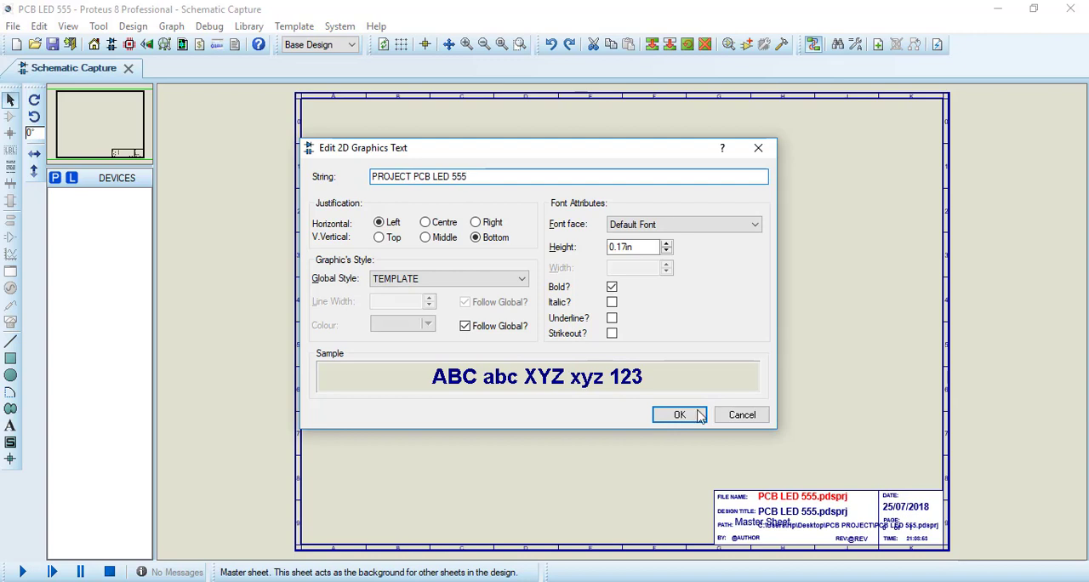
{"action": "mouse_move", "coordinate": [774, 365]}
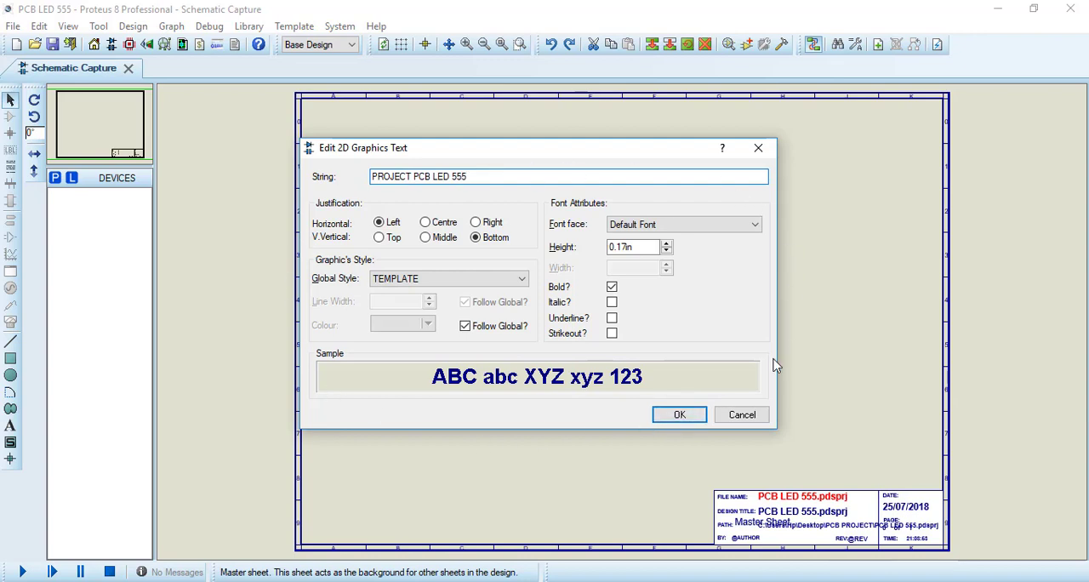
{"action": "left_click", "coordinate": [753, 224]}
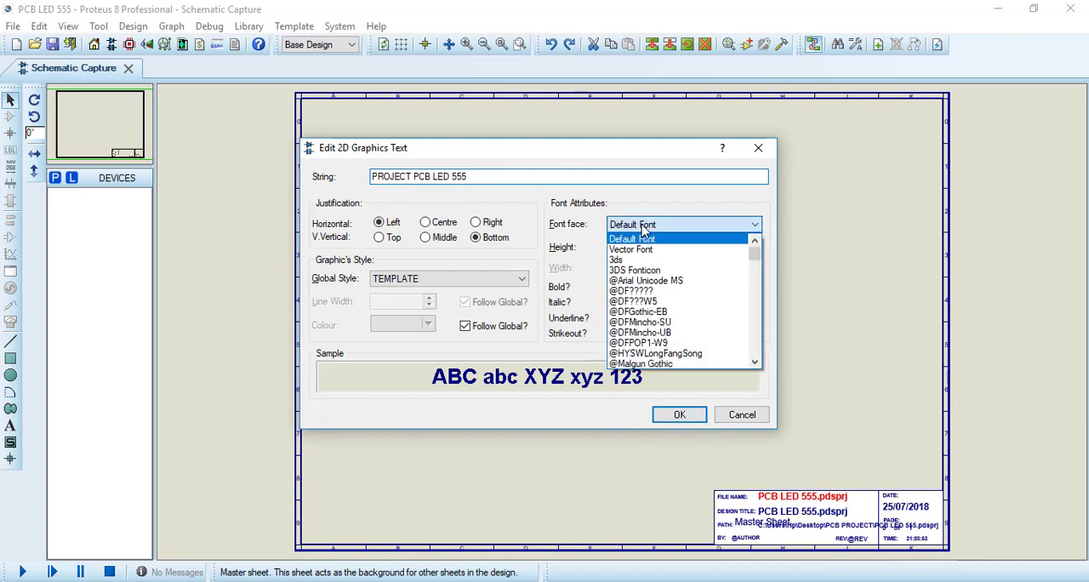
{"action": "left_click", "coordinate": [631, 238]}
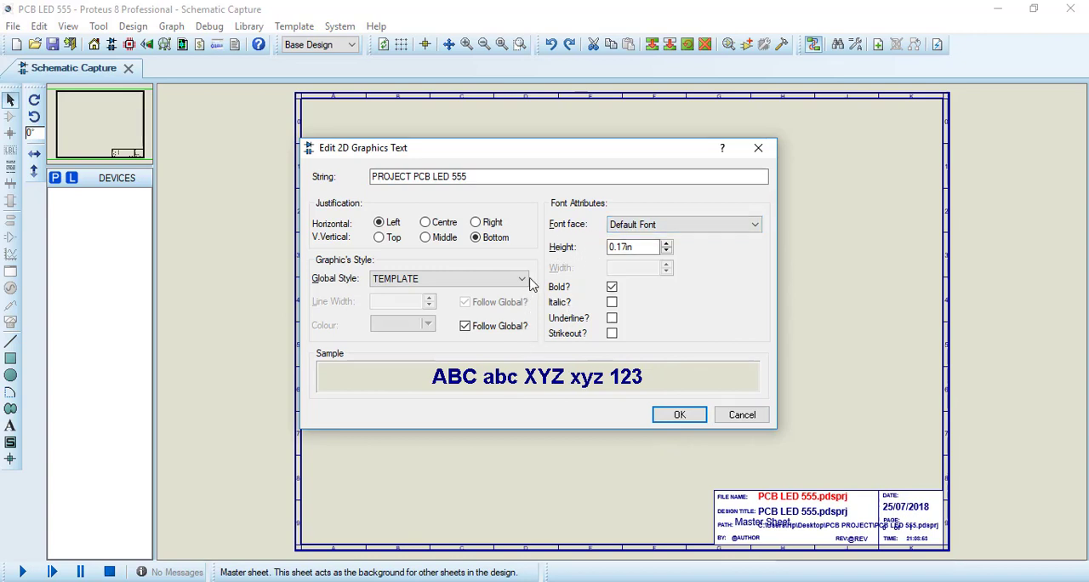
{"action": "mouse_move", "coordinate": [679, 414]}
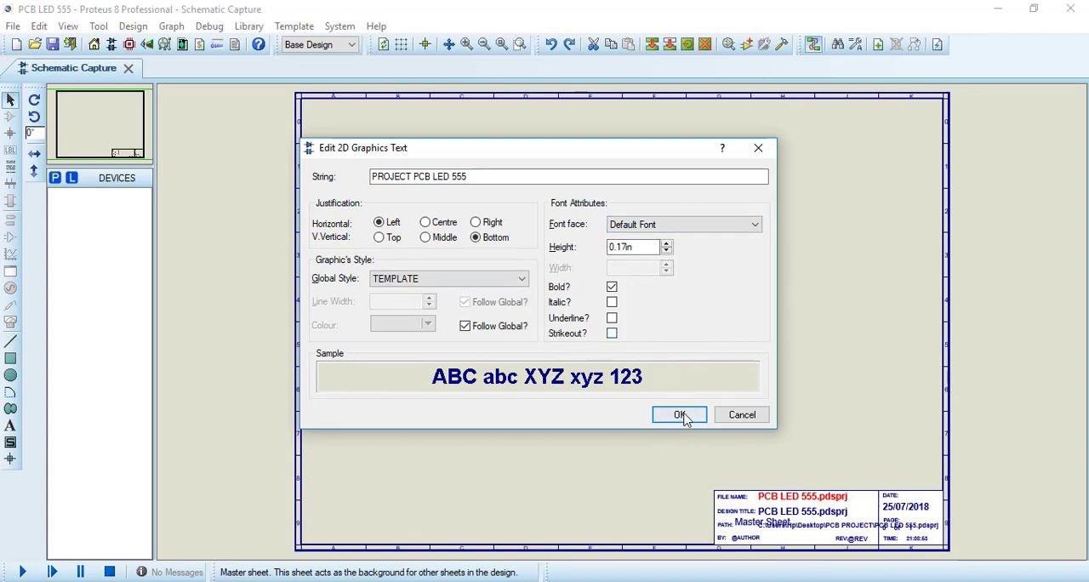
{"action": "left_click", "coordinate": [679, 414]}
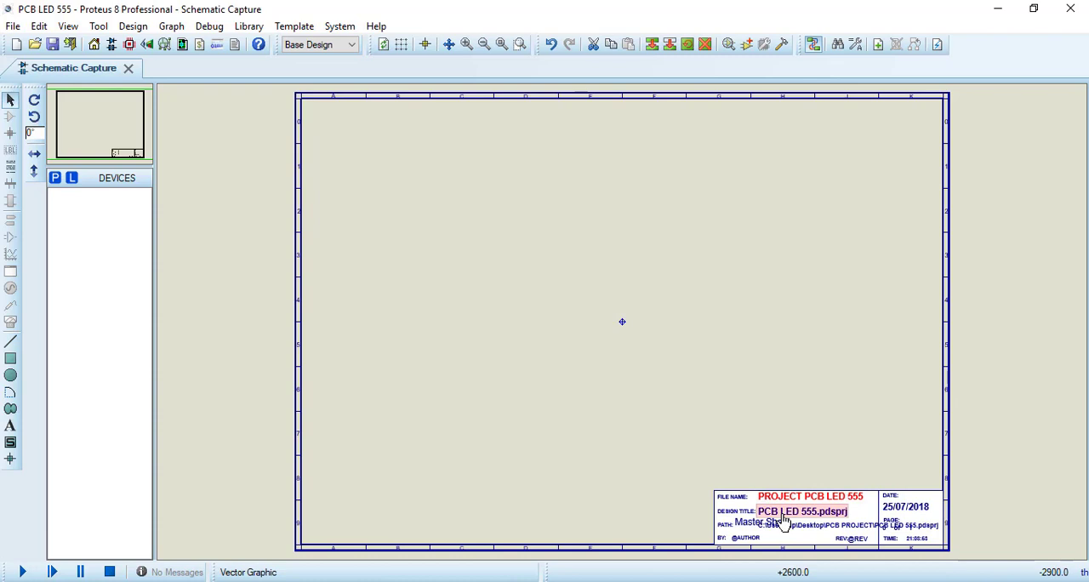
{"action": "double_click", "coordinate": [800, 511]}
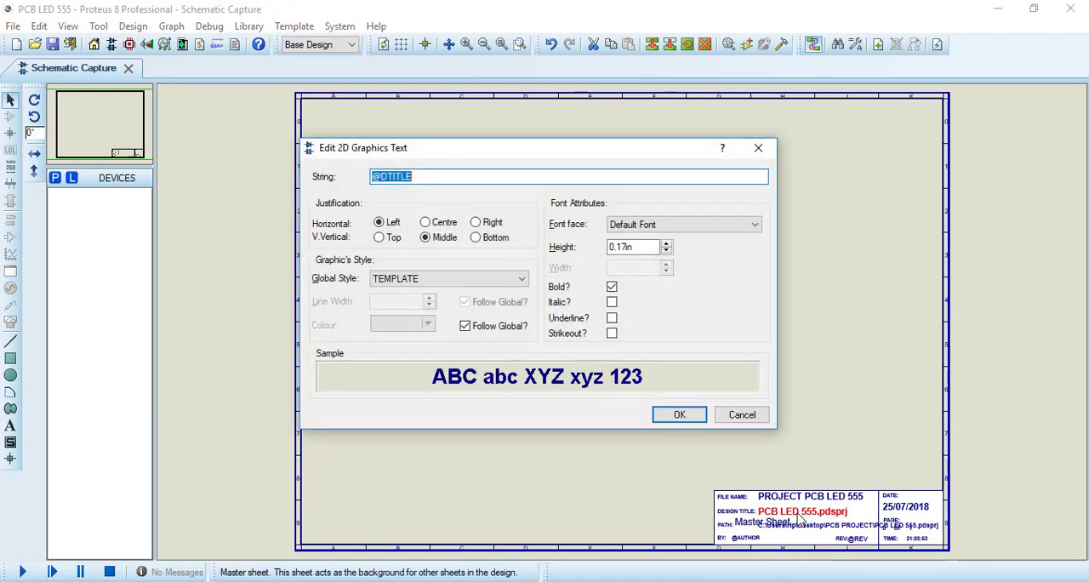
{"action": "type", "text": "PCB"}
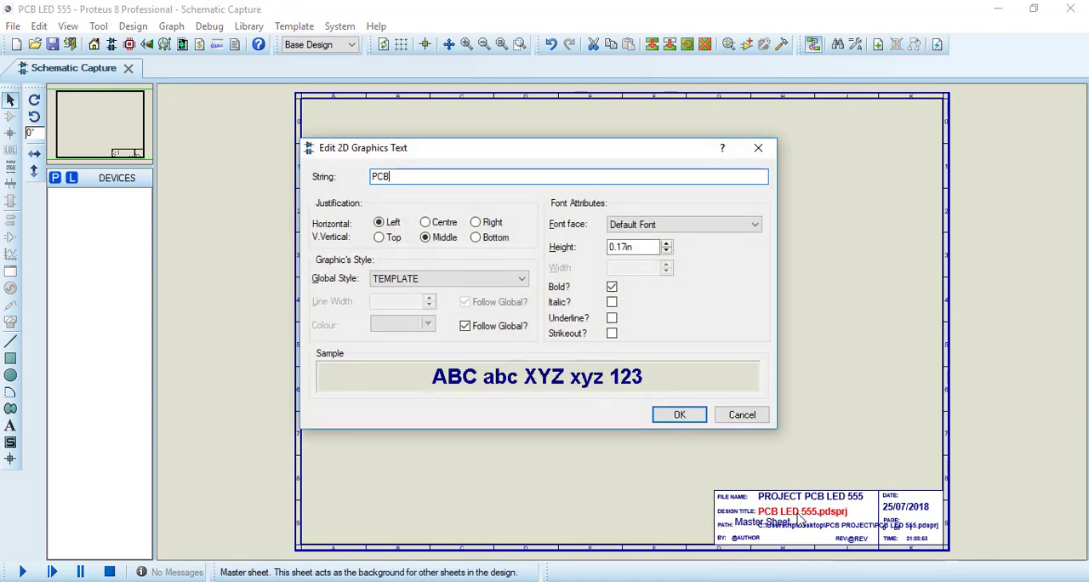
{"action": "type", "text": "LED"}
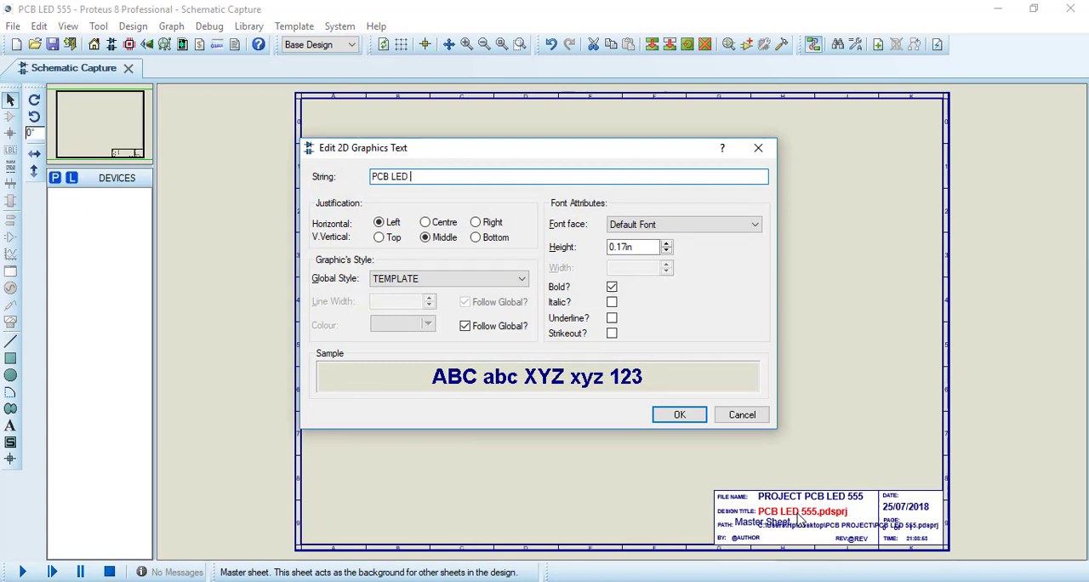
{"action": "type", "text": "555"}
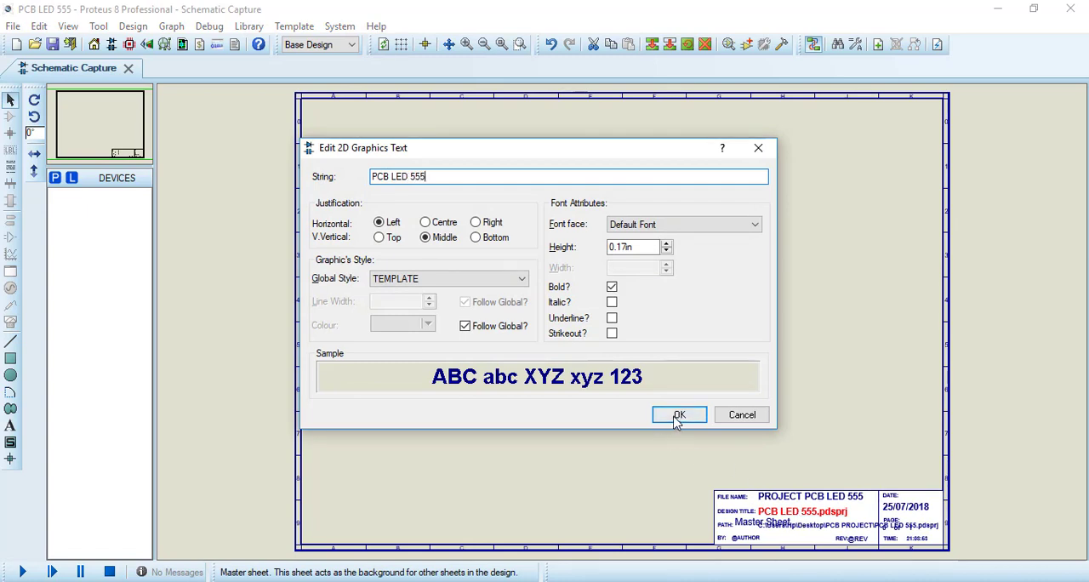
{"action": "left_click", "coordinate": [679, 415]}
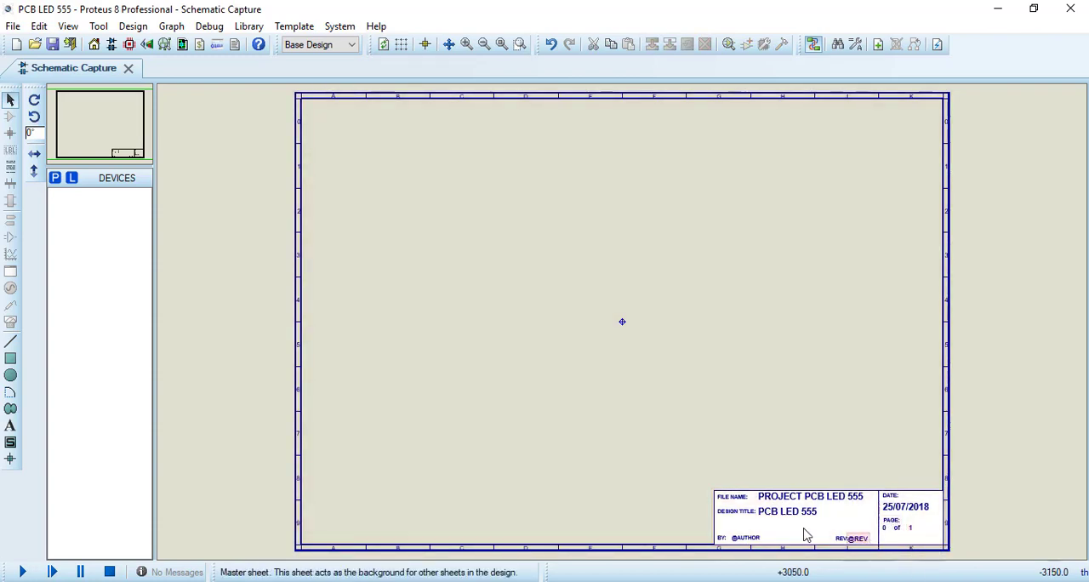
{"action": "double_click", "coordinate": [746, 537]}
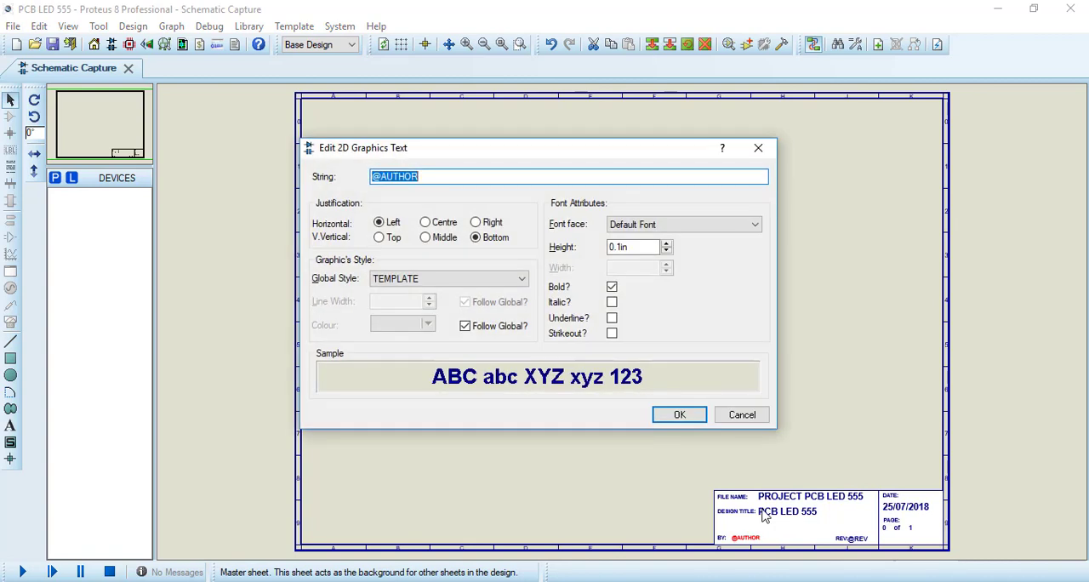
{"action": "type", "text": "D. HARO"}
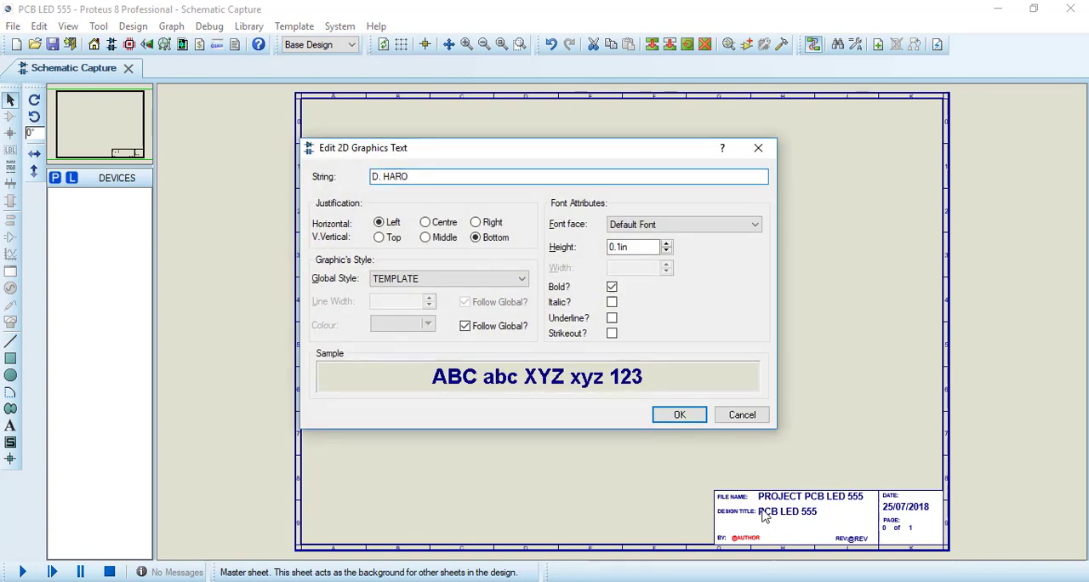
{"action": "left_click", "coordinate": [679, 414]}
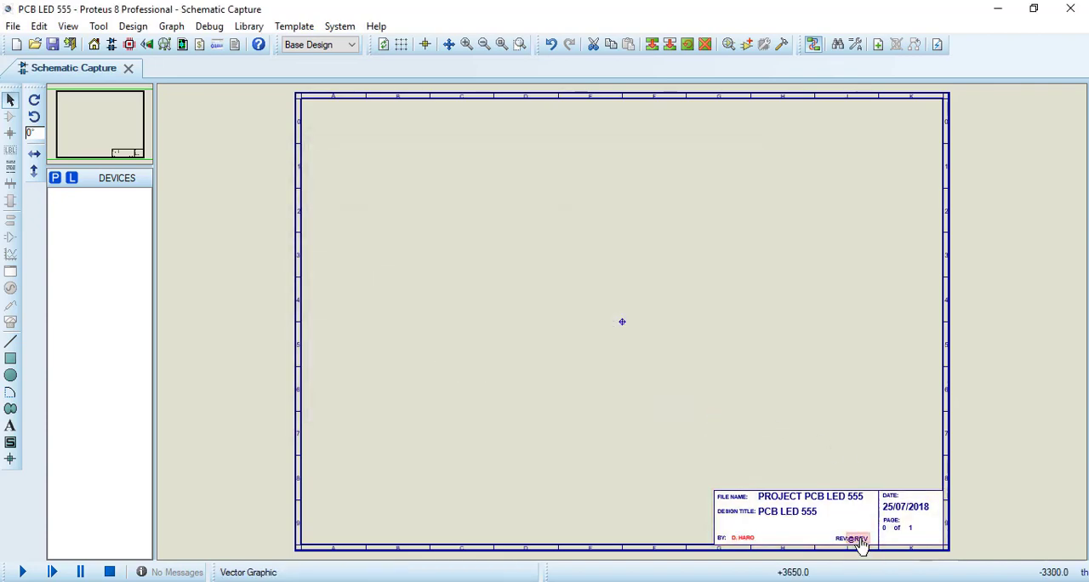
{"action": "double_click", "coordinate": [853, 538]}
{"action": "type", "text": "001"}
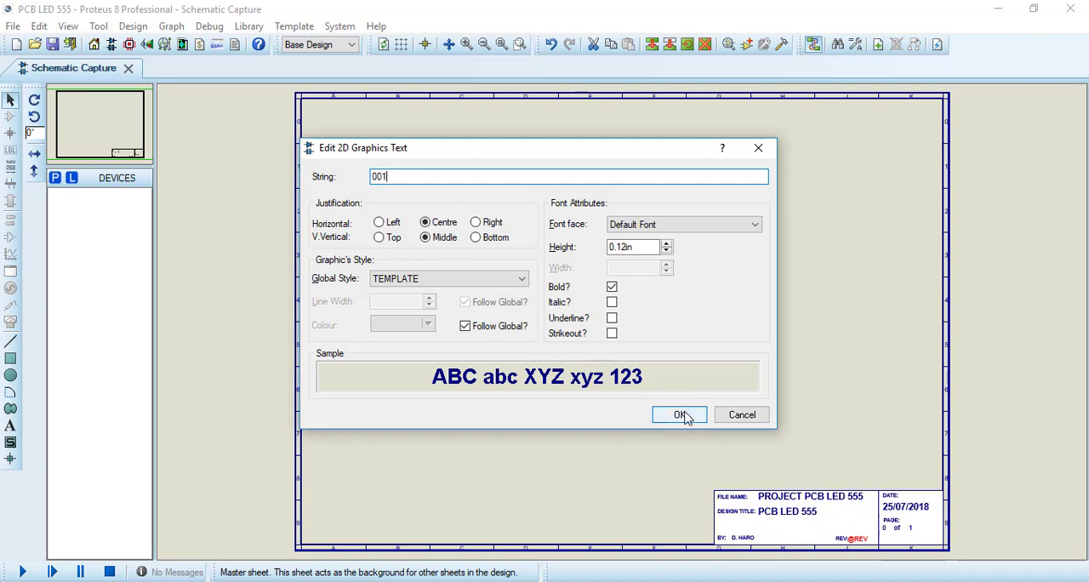
{"action": "left_click", "coordinate": [679, 414]}
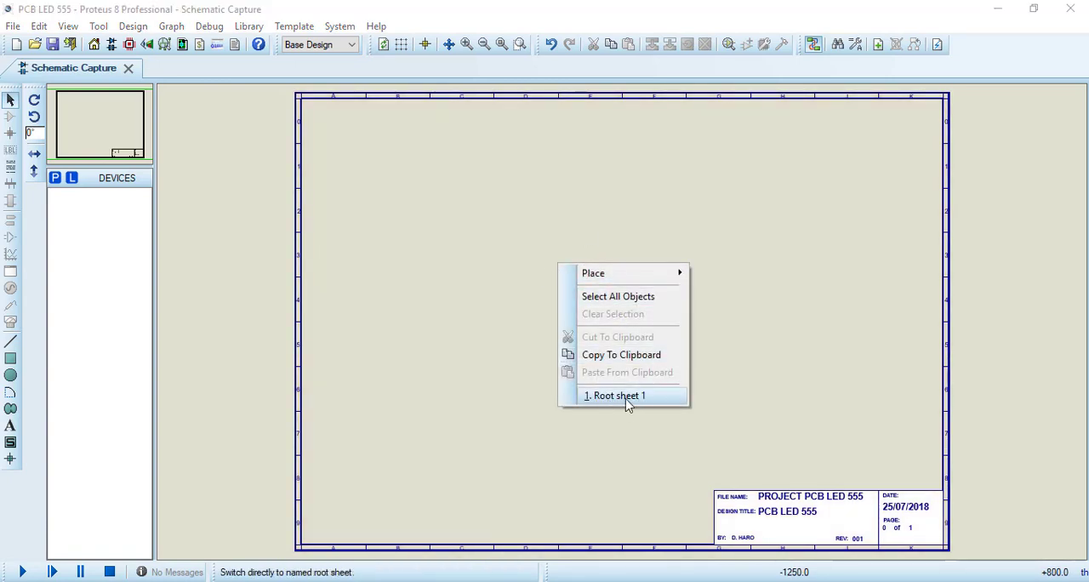
Return to Root sheet 1 from the sheet context menu.
{"action": "left_click", "coordinate": [615, 395]}
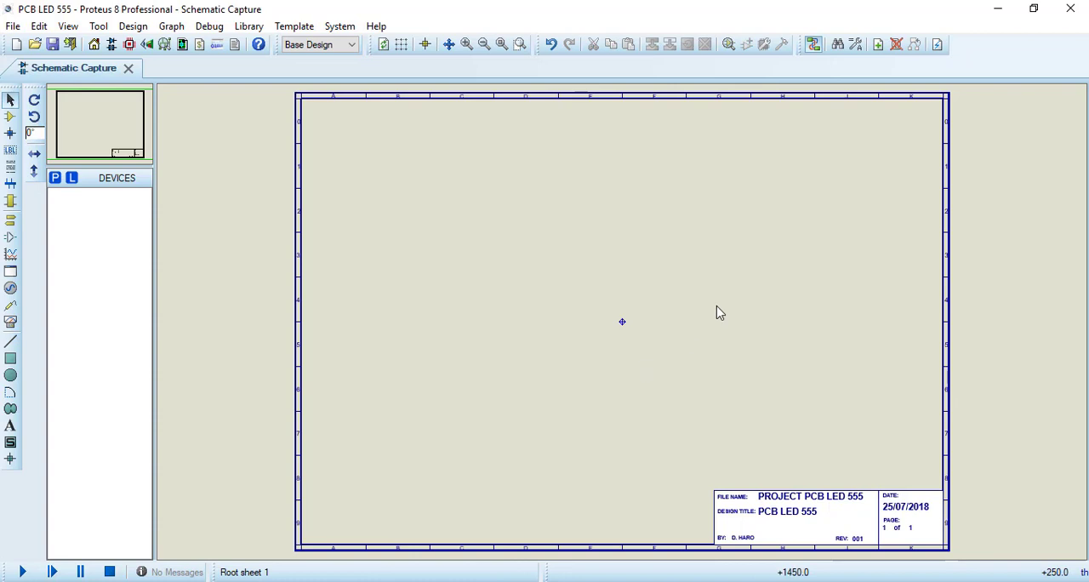
{"action": "mouse_move", "coordinate": [962, 506]}
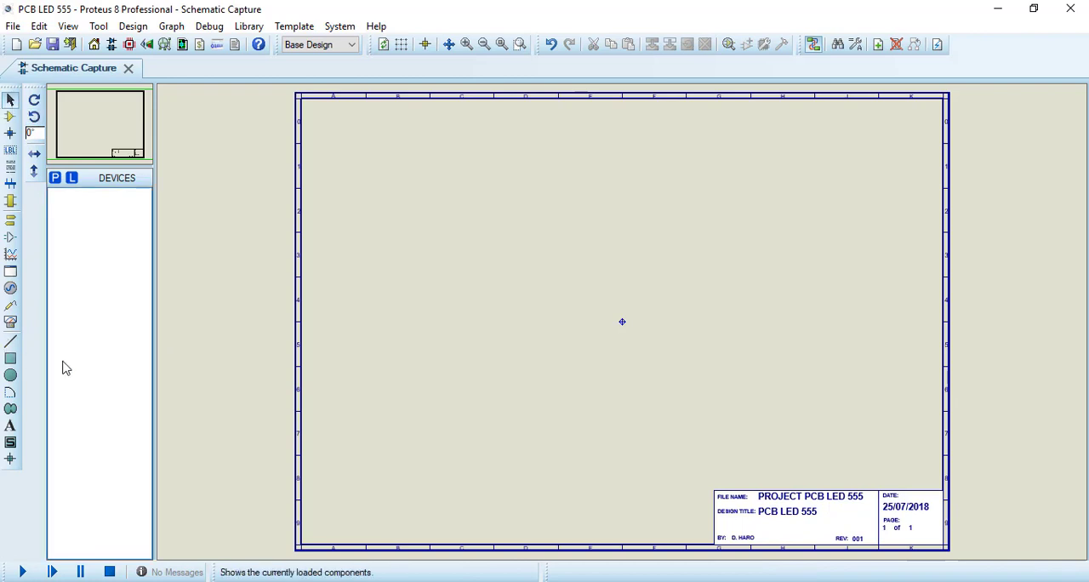
{"action": "mouse_move", "coordinate": [473, 345]}
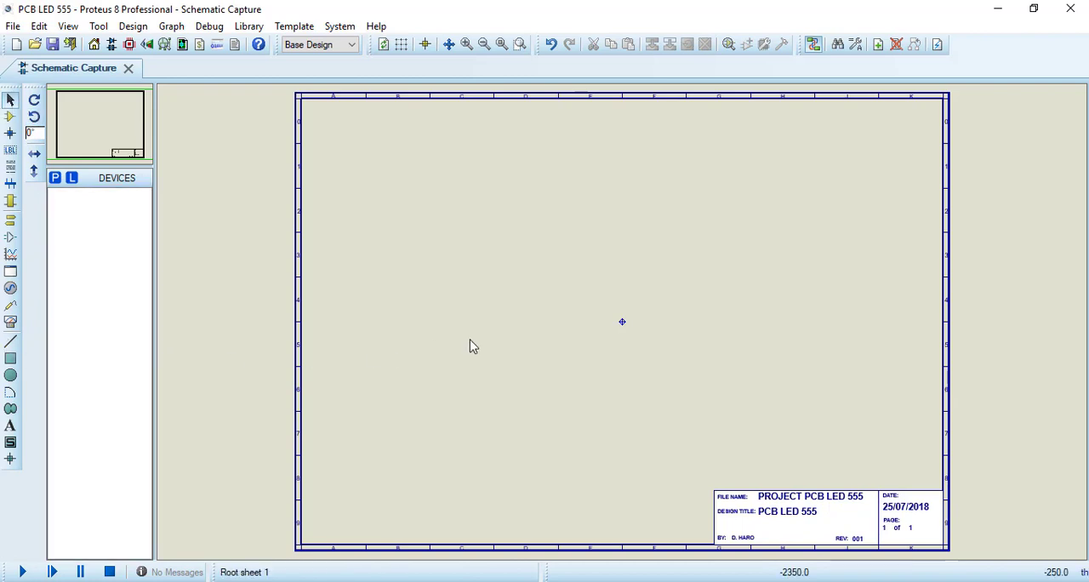